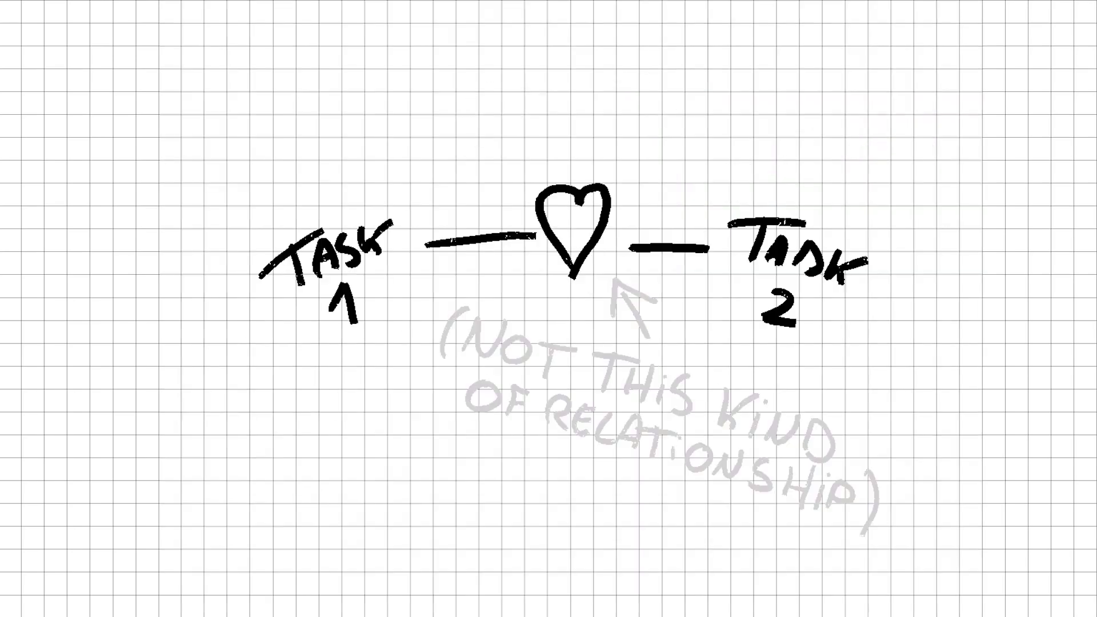
# - Configure the Duo menu pan deal choices and add it to the basket
pyautogui.press('Right')
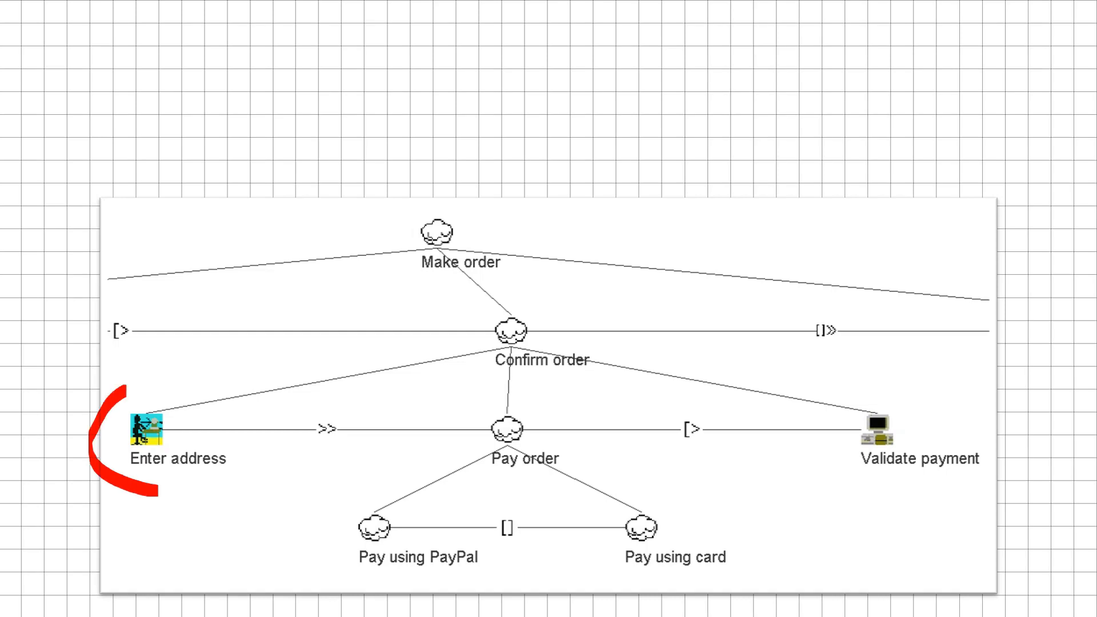
pyautogui.click(129, 434)
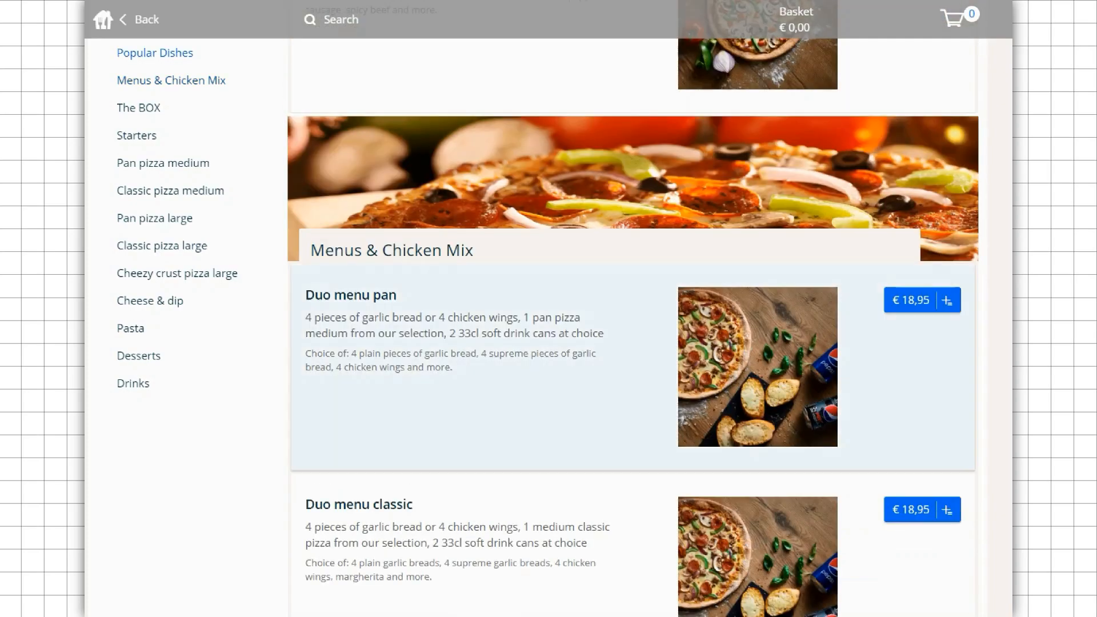
pyautogui.click(920, 299)
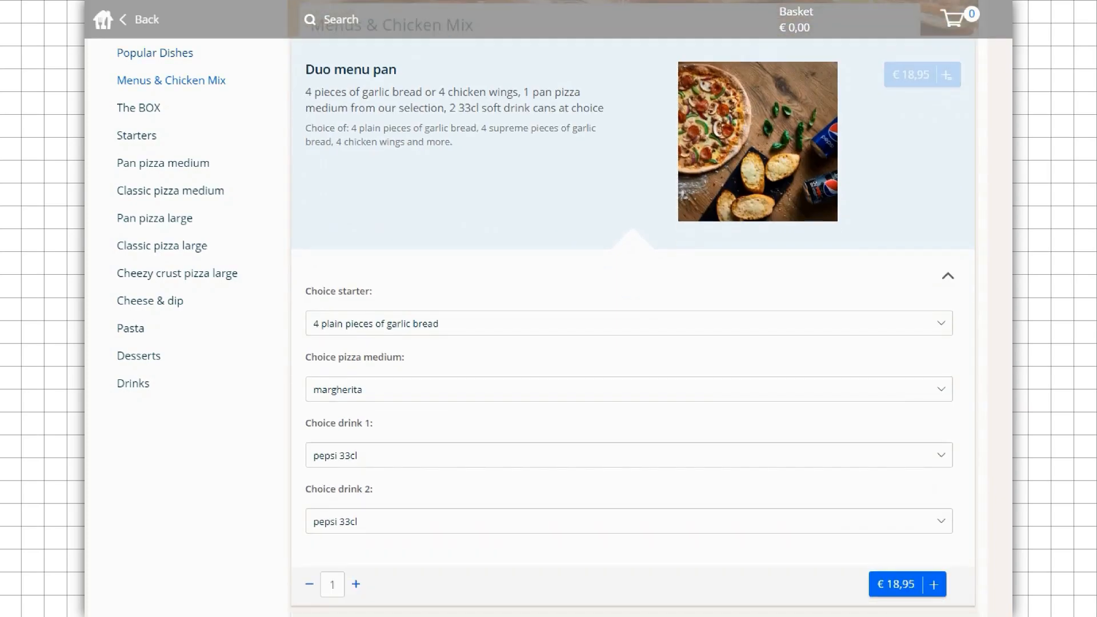
pyautogui.scroll(-3)
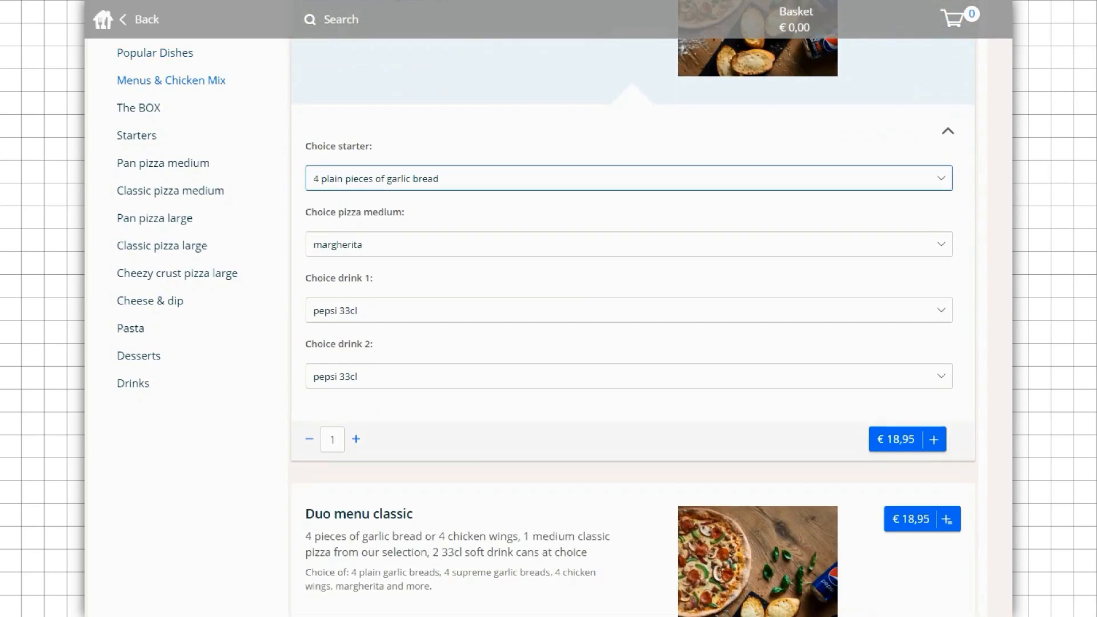
pyautogui.click(934, 438)
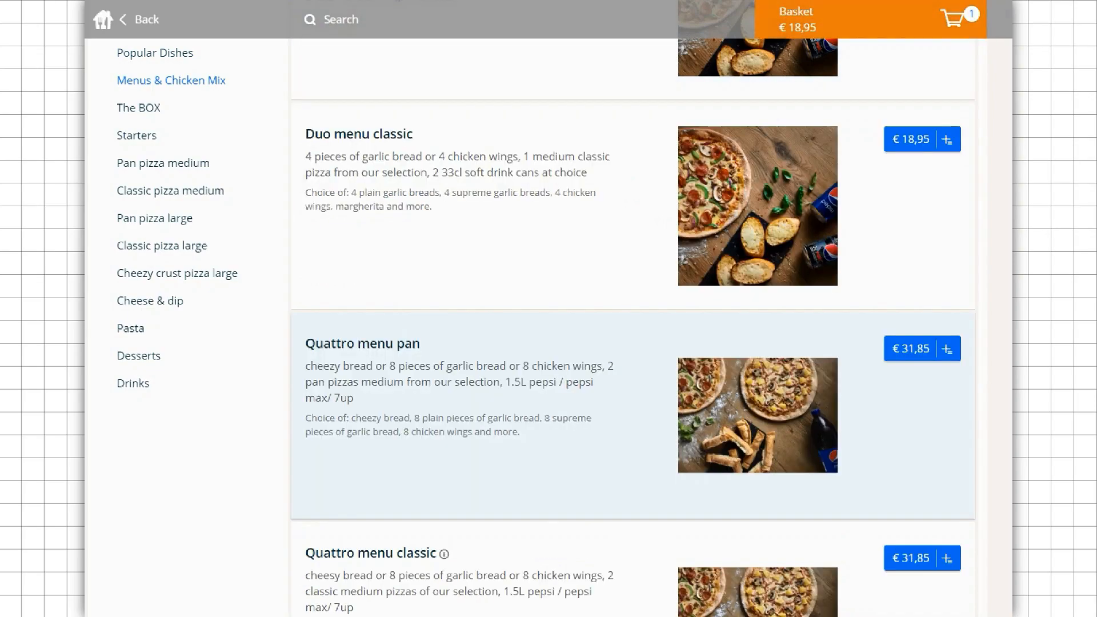
# - Add two Duo menu classic deals to the basket, bringing the total to €56.85
pyautogui.scroll(3)
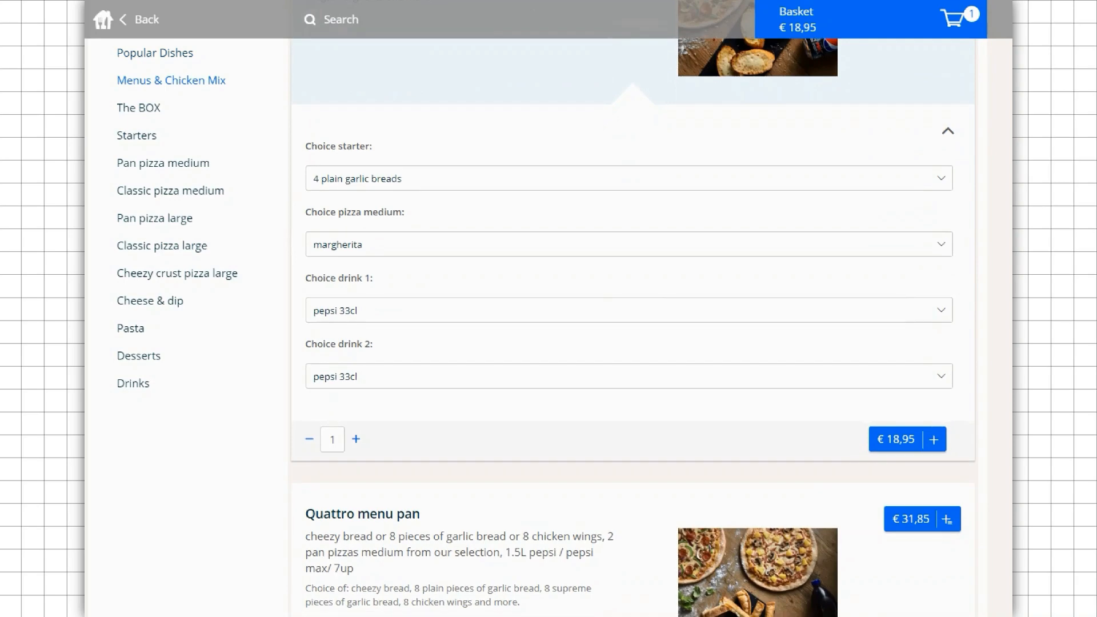
pyautogui.click(356, 439)
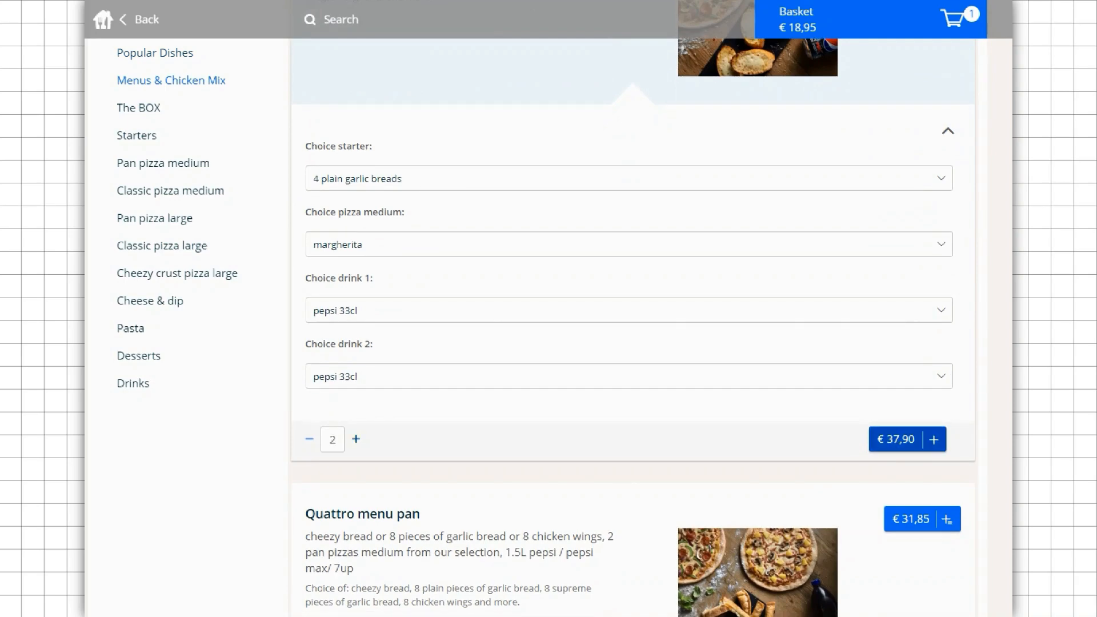
pyautogui.click(933, 439)
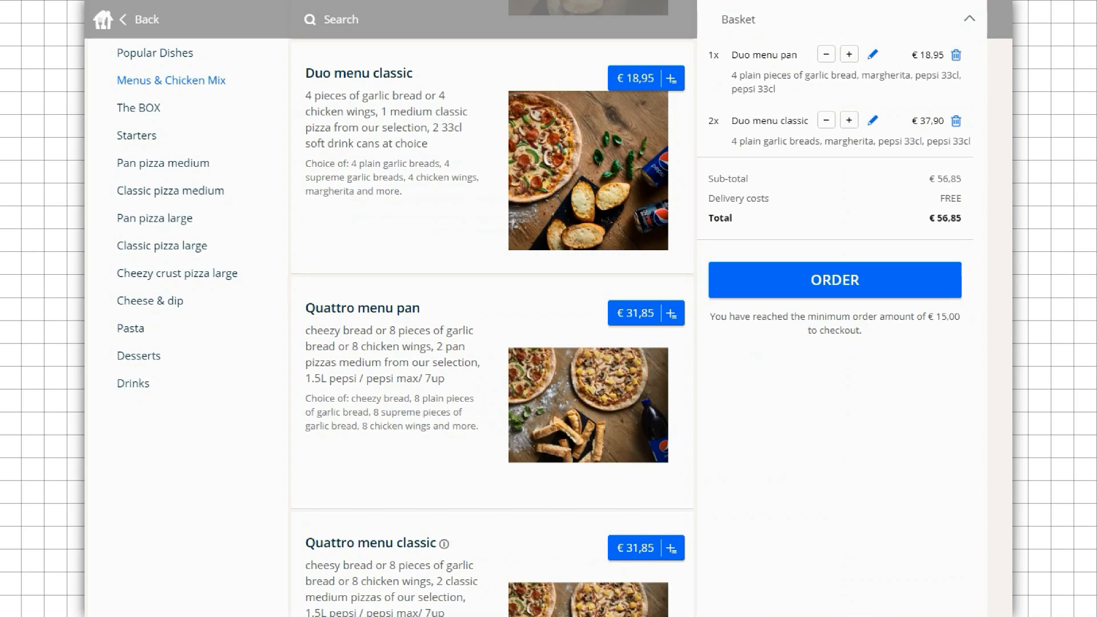
# - Close the basket overview and continue browsing the Menus & Chicken Mix deals
pyautogui.click(955, 54)
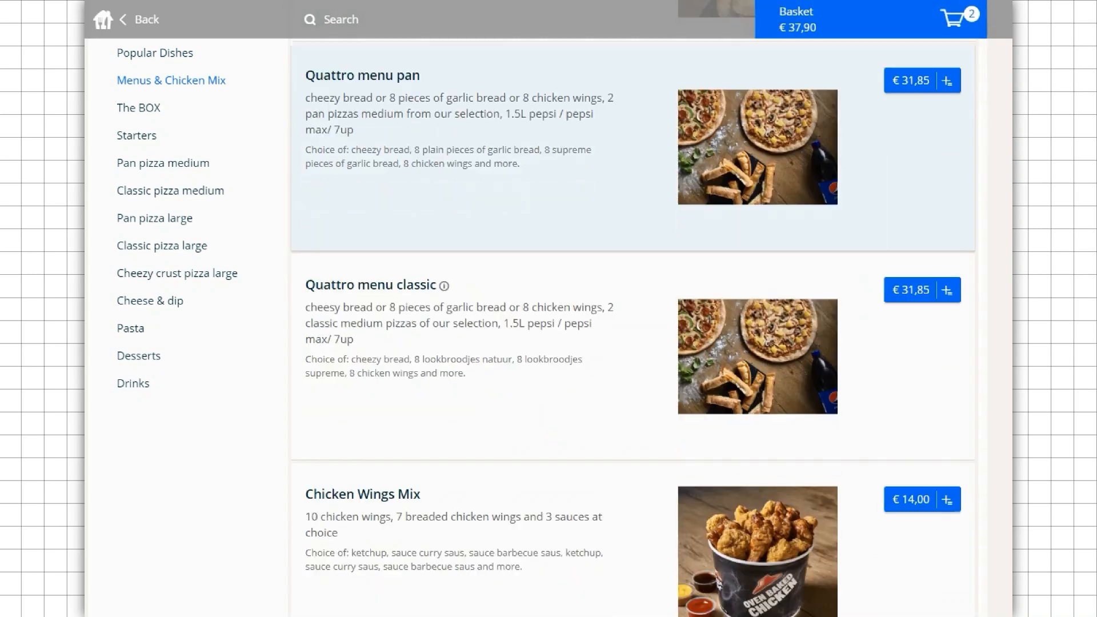
pyautogui.scroll(-3)
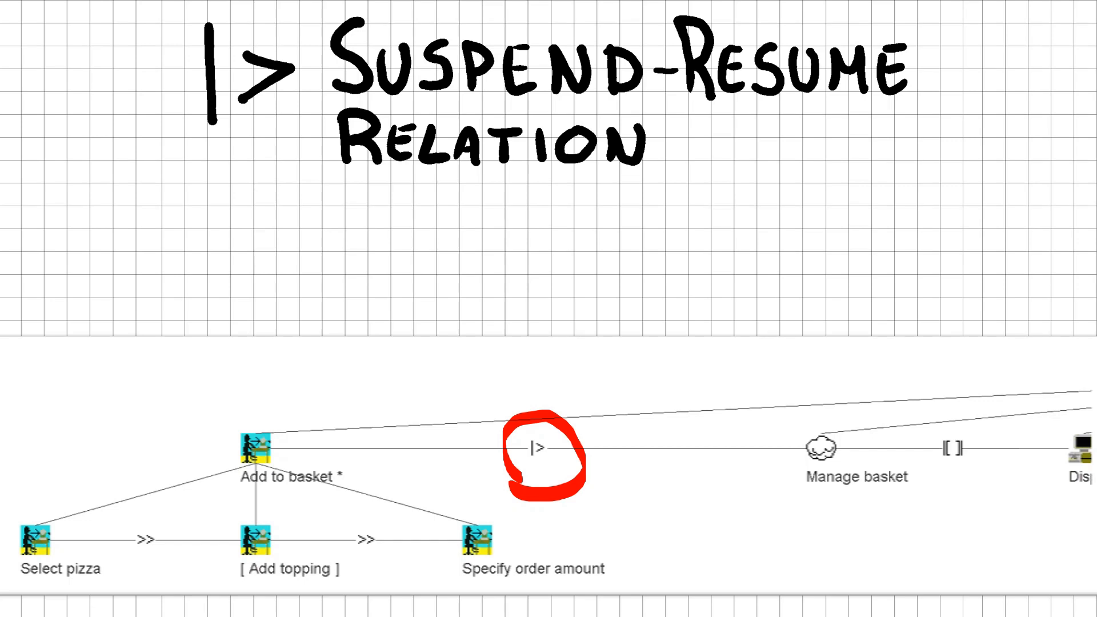
# - Show the task tree with Add to basket linked to Manage basket by the |> Suspend-Resume operator
pyautogui.click(538, 455)
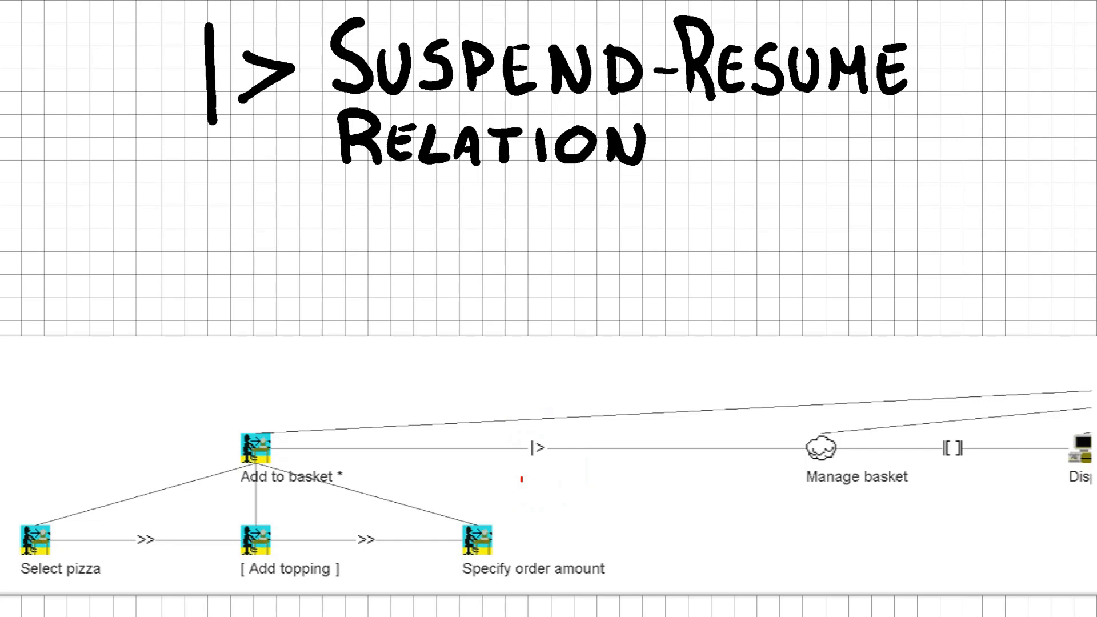